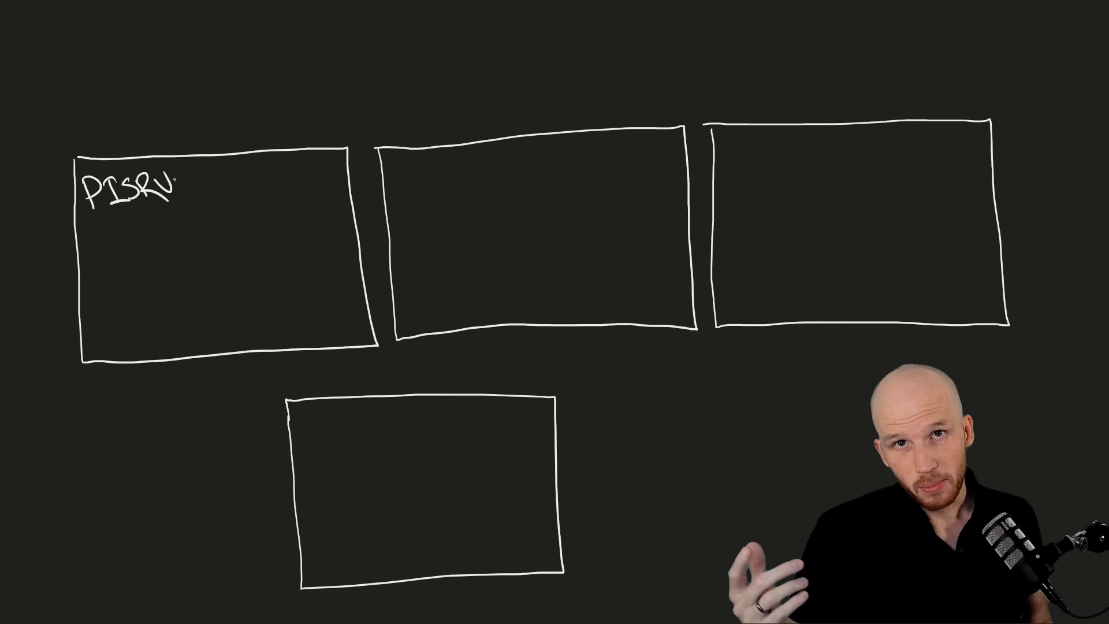
Label the PISRV02 box and write OPC int inside PIINT01.
type("PISRV02")
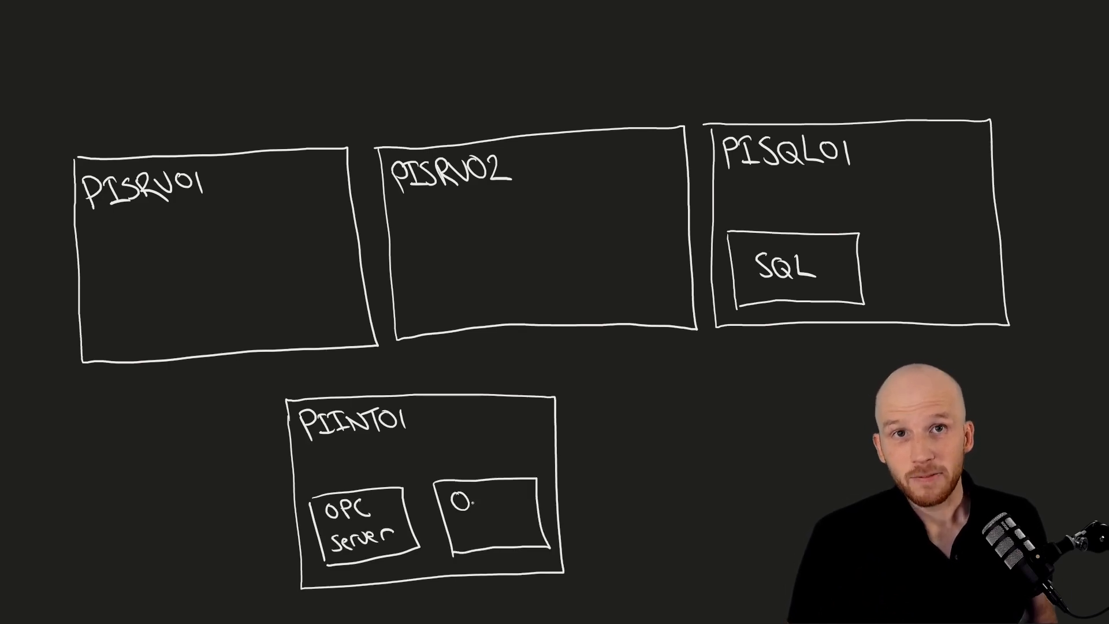
type("OPC int")
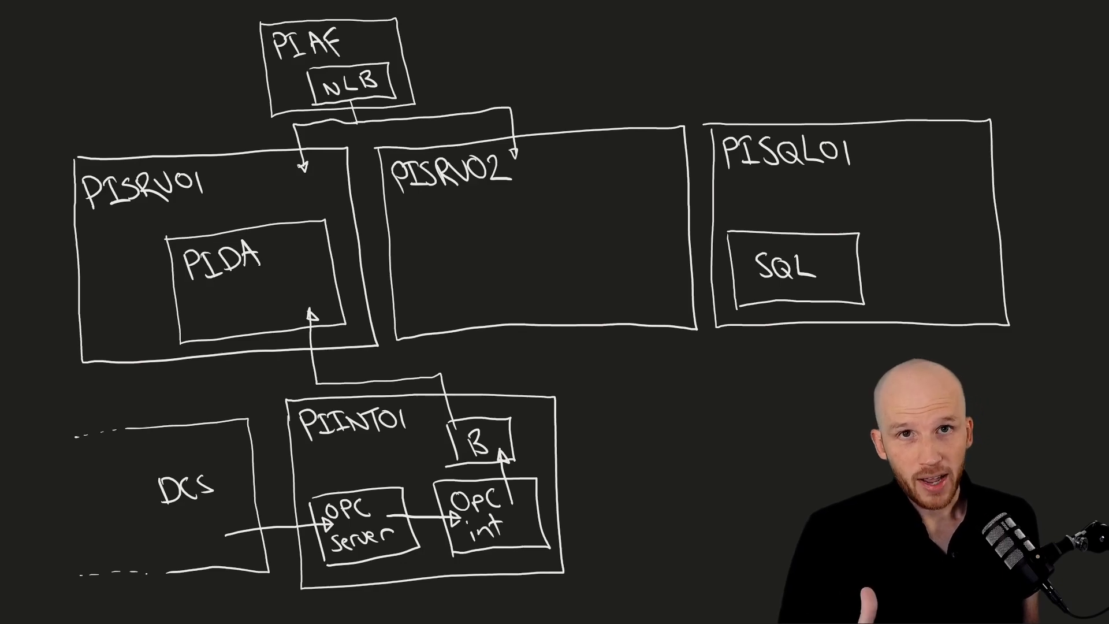
Write a green r/w note beside PIINT01 and strike it through.
type("r/w")
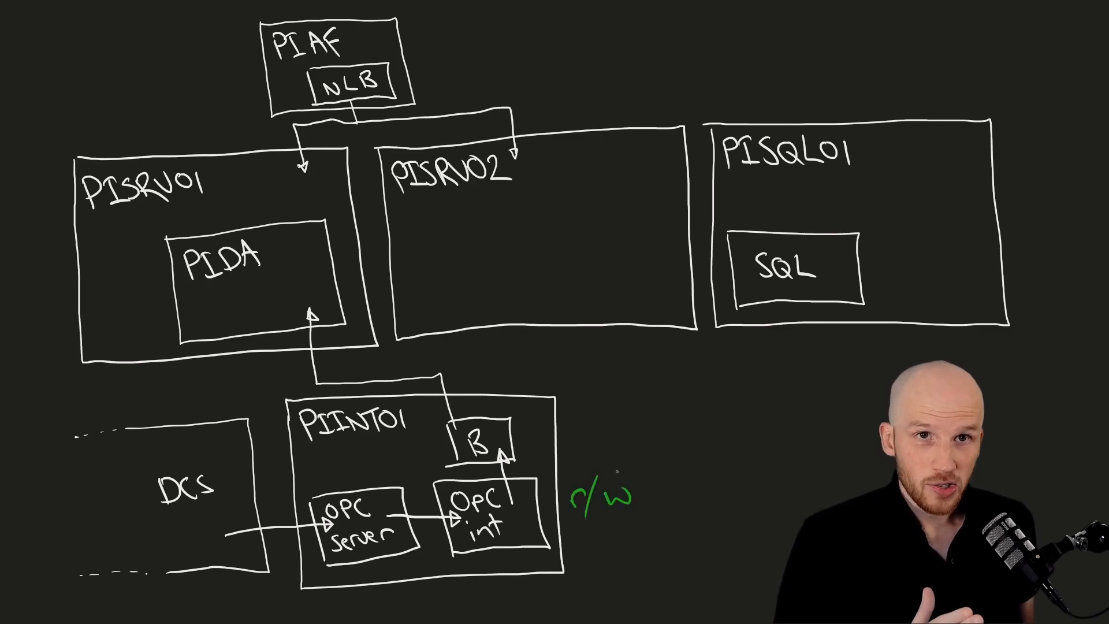
left_click_drag(580, 466, 640, 520)
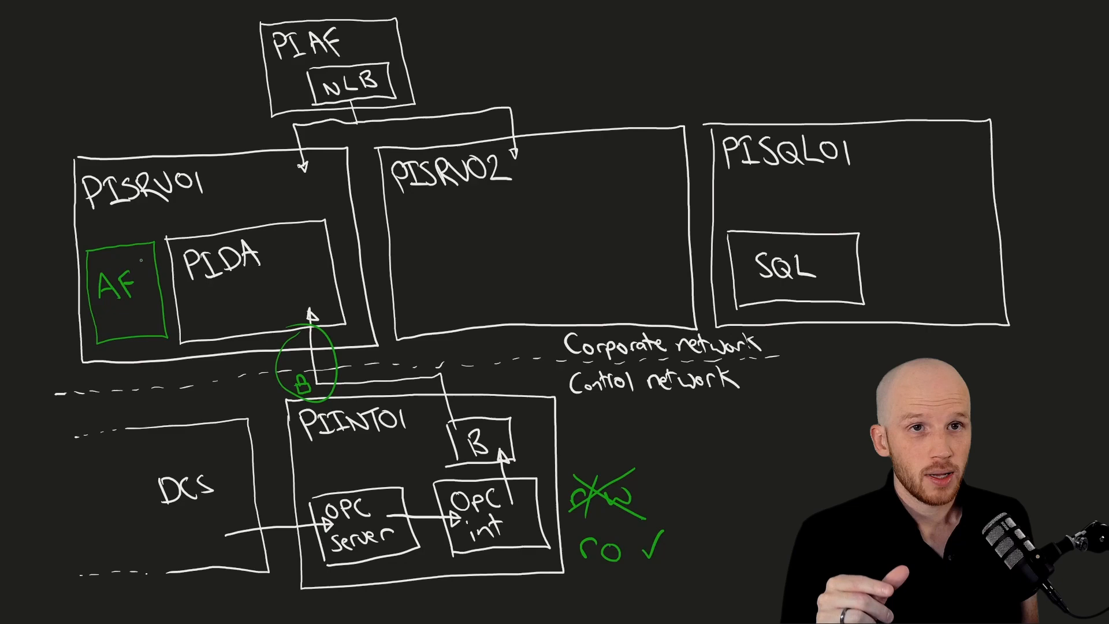
Link PISRV01's green AF box to SQL on PISQL01 and draw a green PI DA box in PISRV02.
left_click_drag(135, 258, 248, 141)
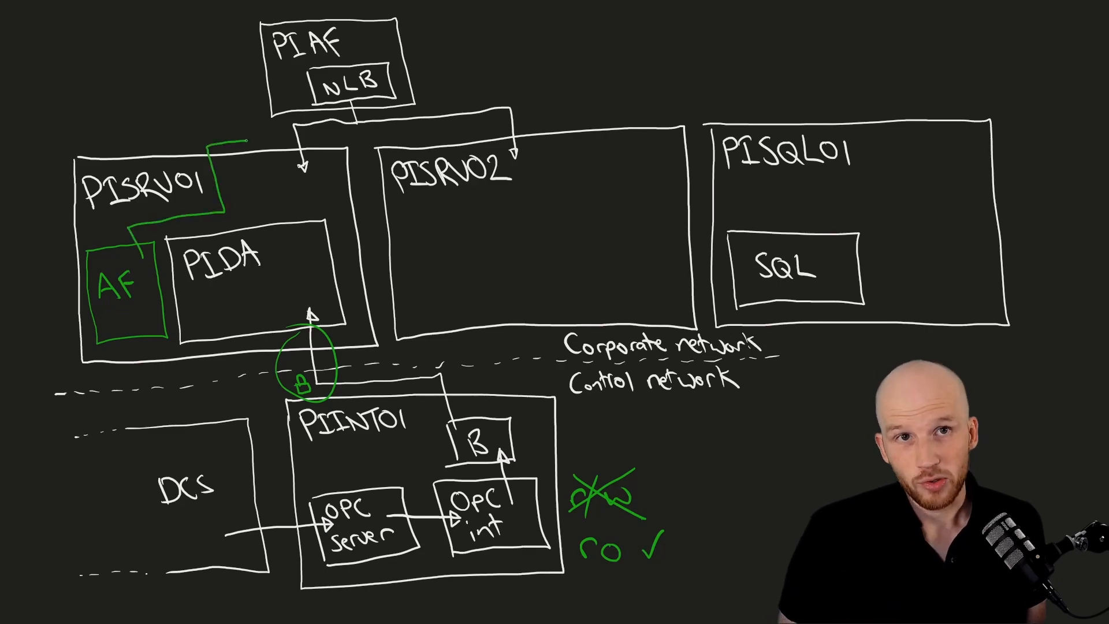
left_click_drag(243, 140, 696, 223)
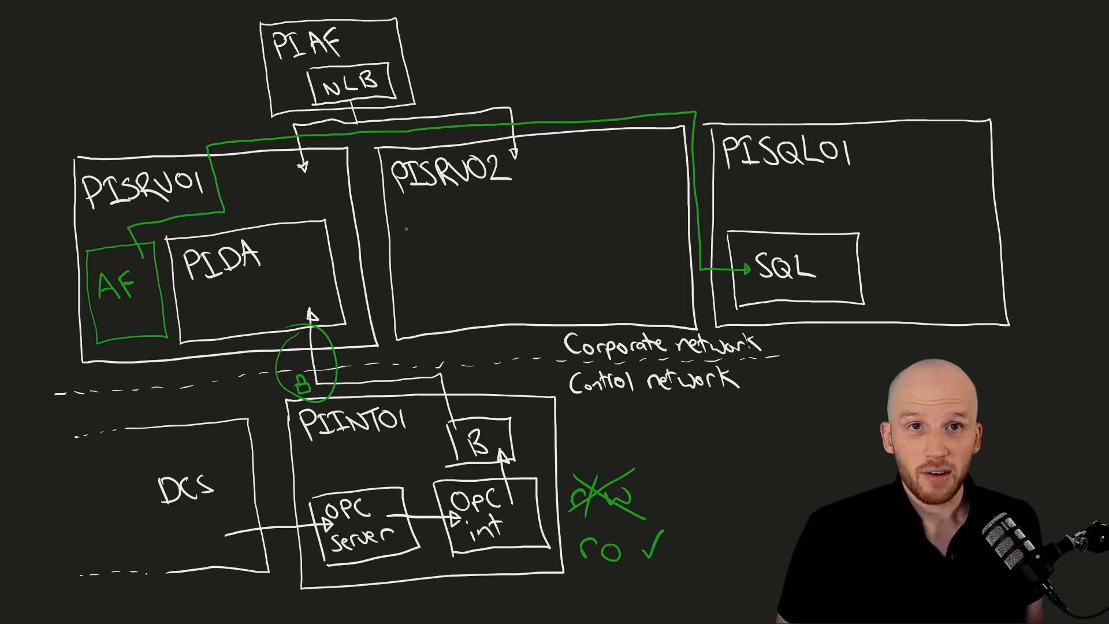
left_click_drag(417, 212, 555, 305)
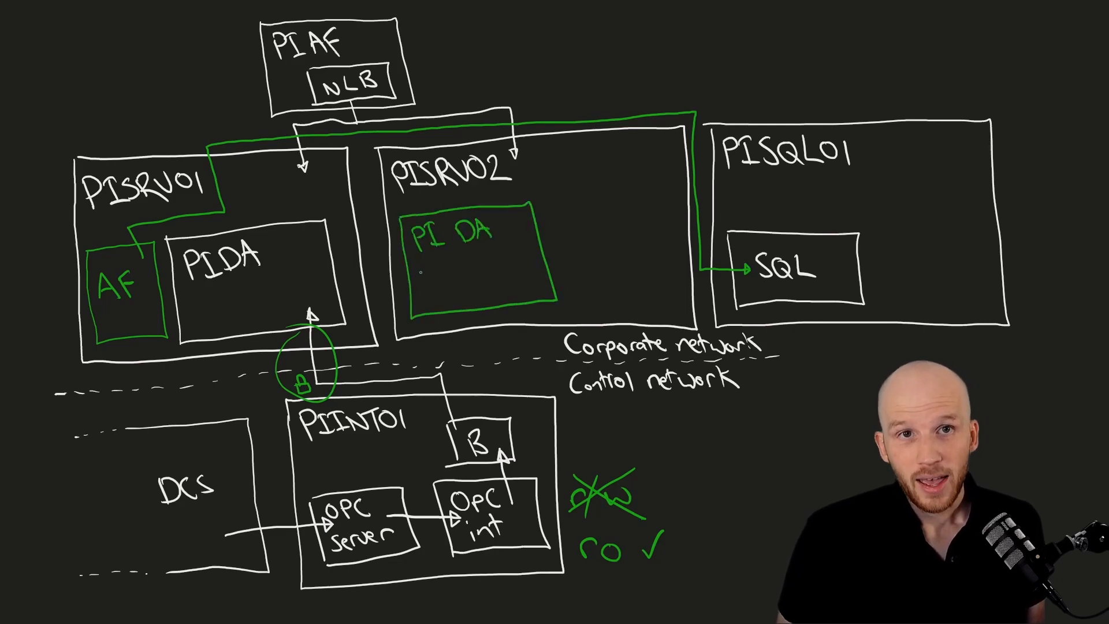
Mark the new PI DA as (secondary) and draw a green connection to PISRV02's AF box.
type("(secondary)")
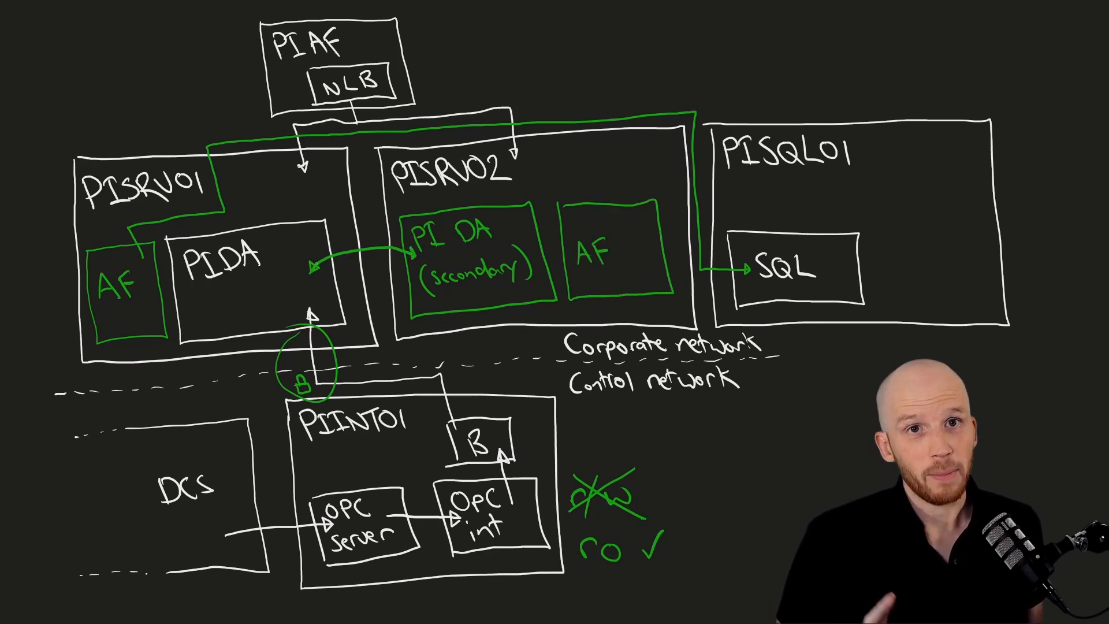
left_click_drag(651, 276, 750, 276)
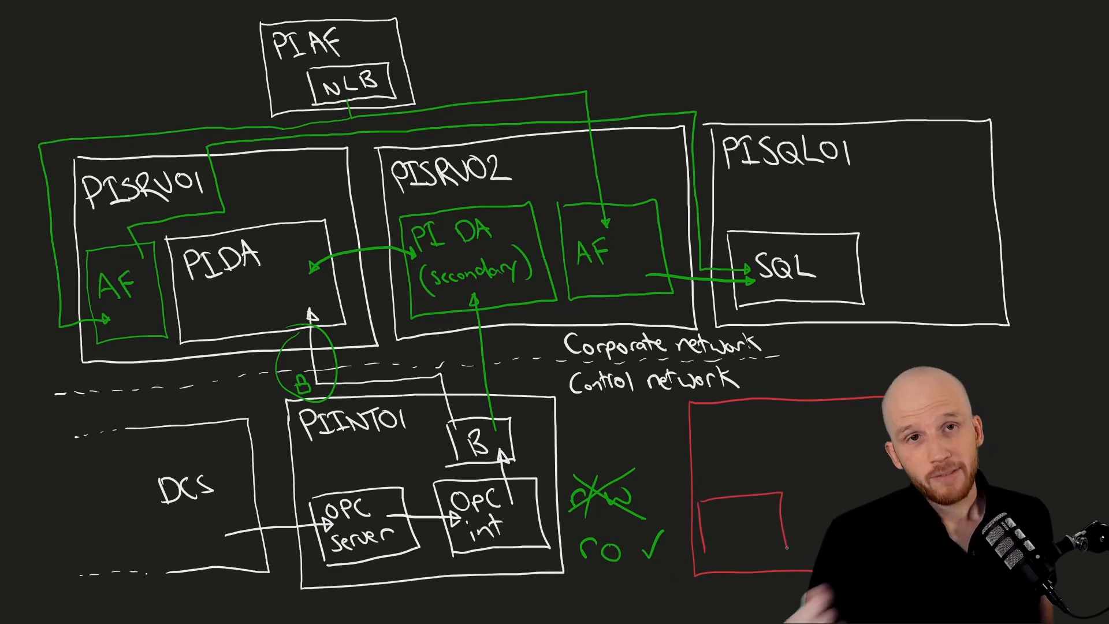
Write OPC Server while adding the remaining green links and red server outline.
type("OPC Server")
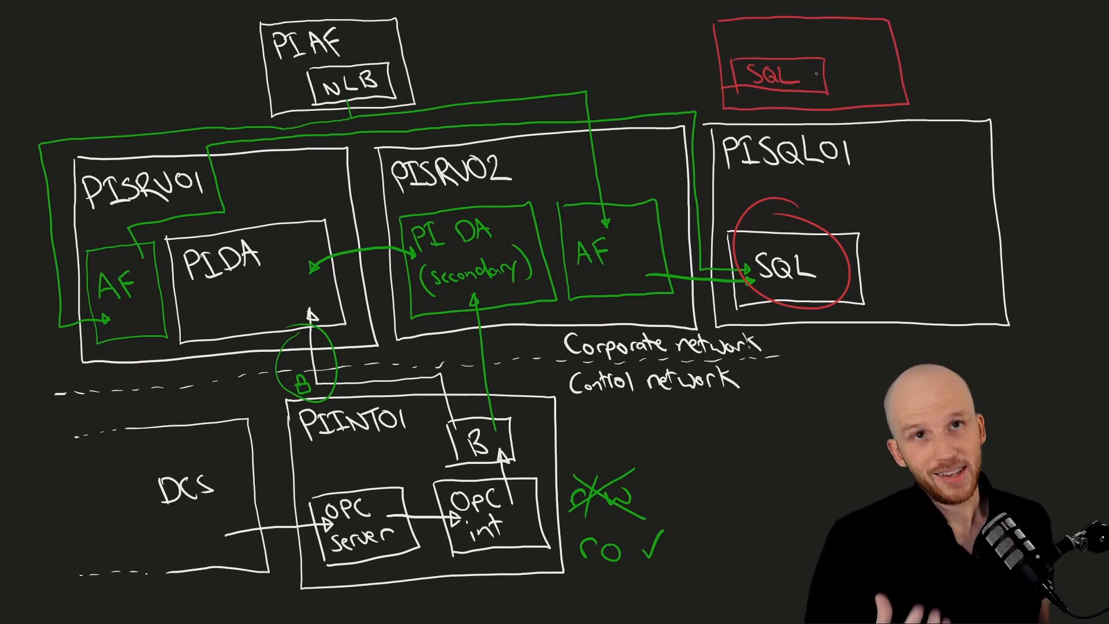
Draw a red link from PISQL01's circled SQL to the second SQL box above.
left_click_drag(816, 75, 844, 276)
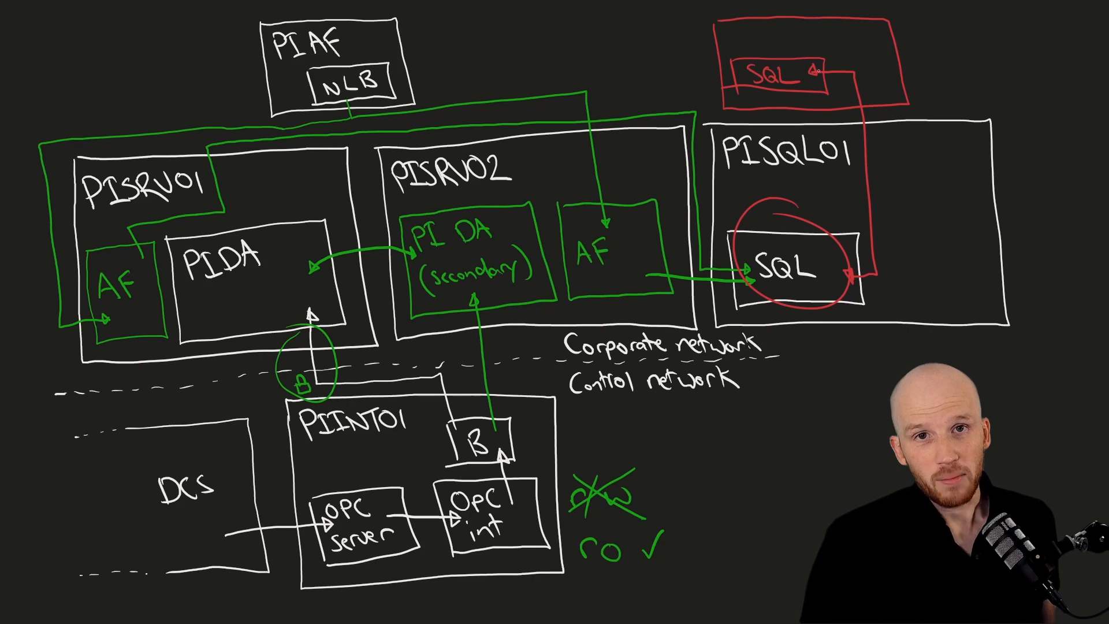